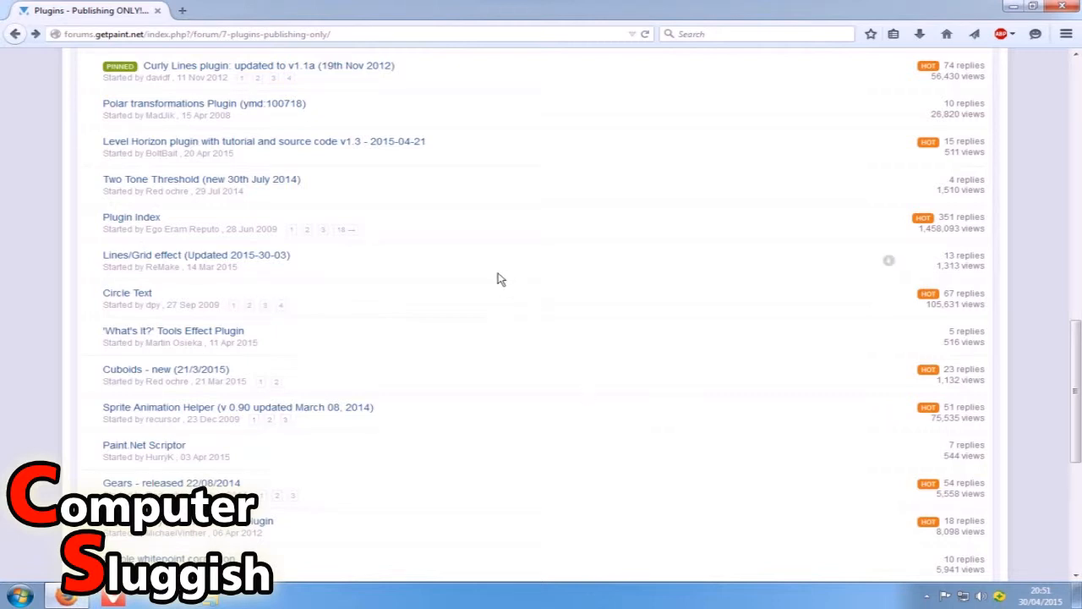
mouse_move(521, 284)
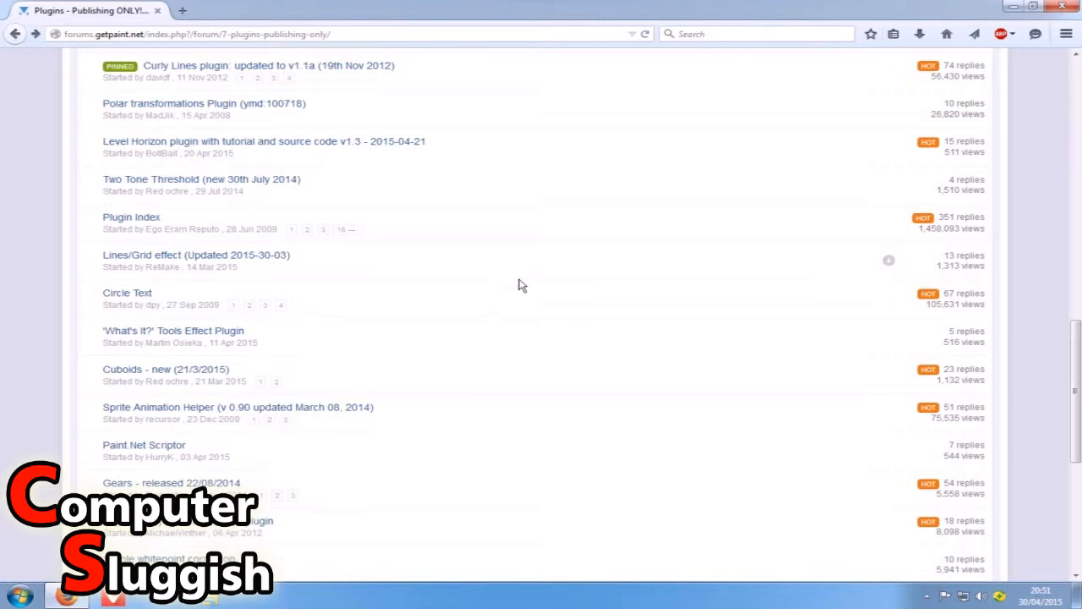
Open the 'Shadow Effect Plugin - Updated for 4.0+' topic in the Plugins forum
scroll(down, 3)
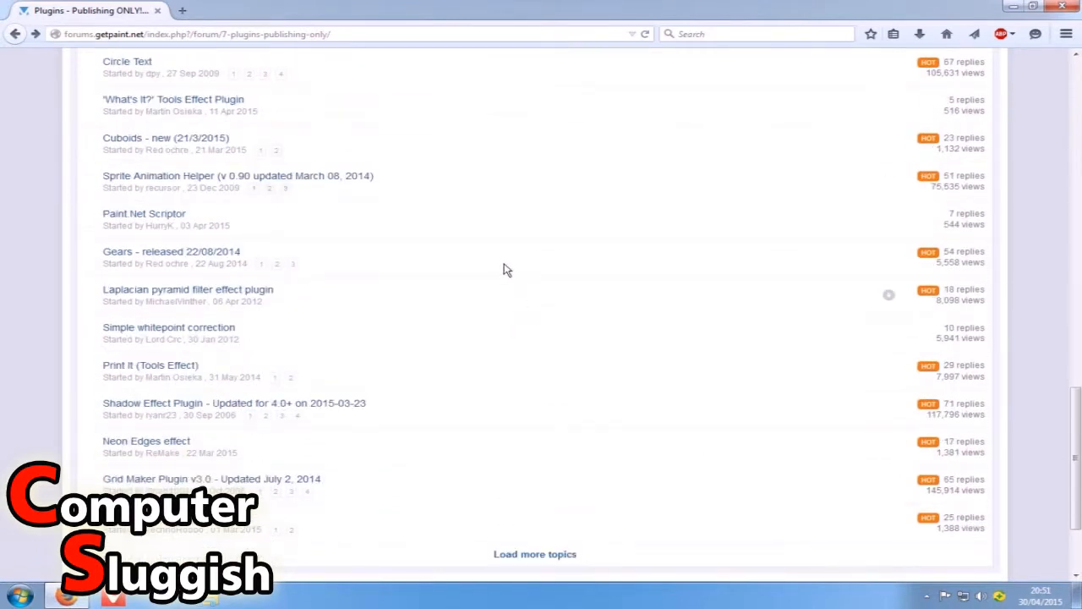
mouse_move(245, 304)
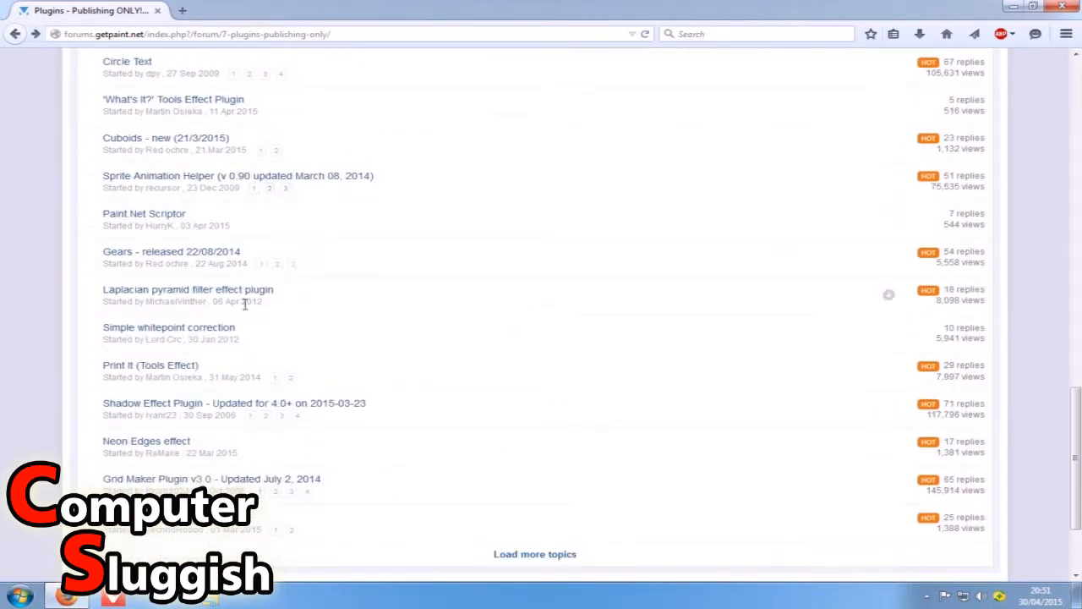
mouse_move(382, 296)
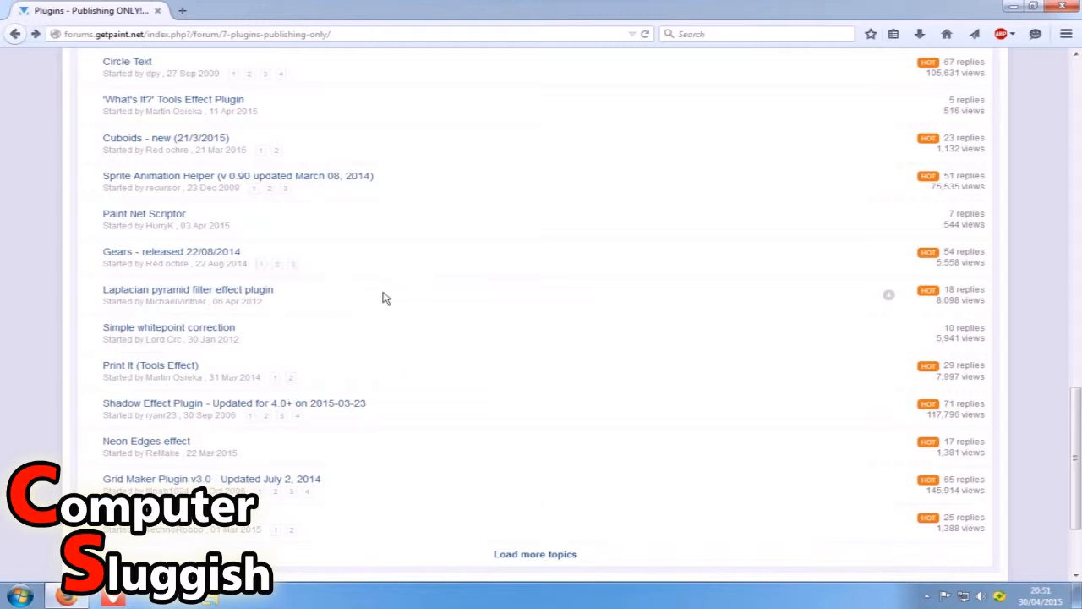
mouse_move(262, 408)
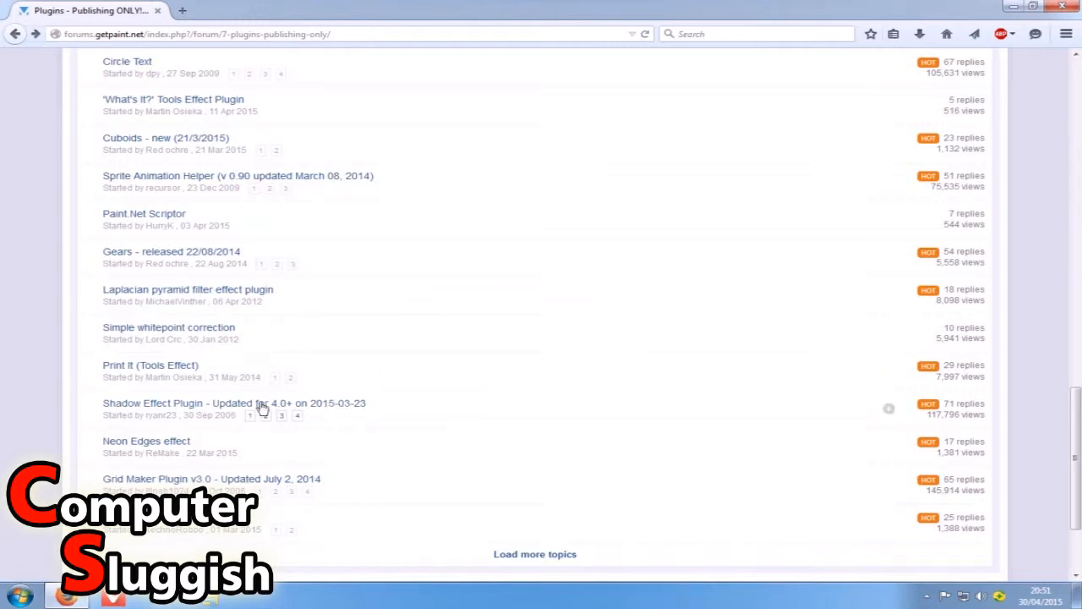
click(234, 403)
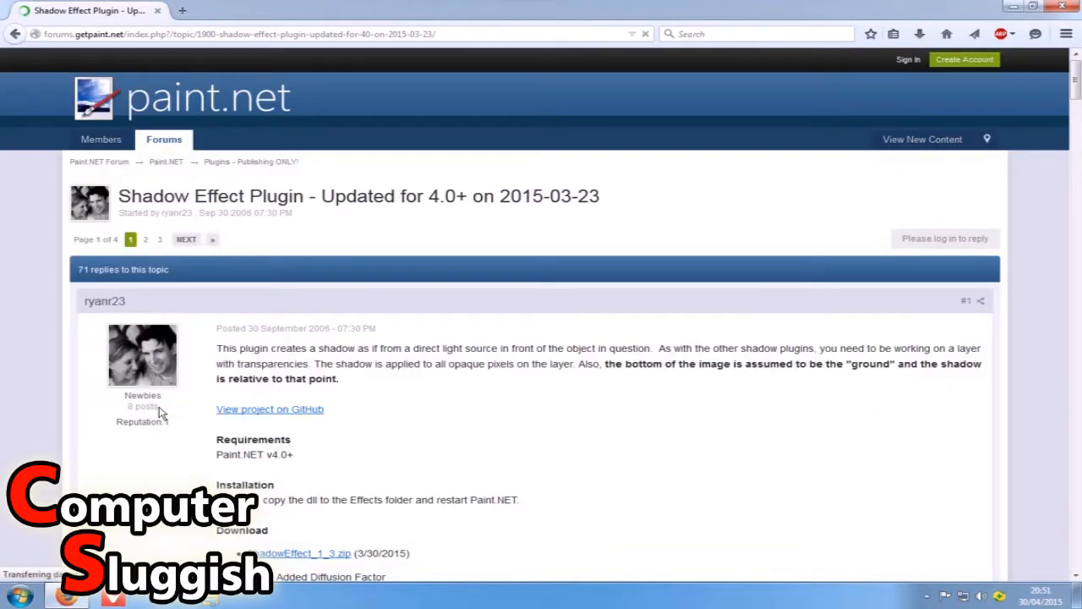
Download ShadowEffect_1_3.zip from the topic and open it with WinRAR
scroll(down, 3)
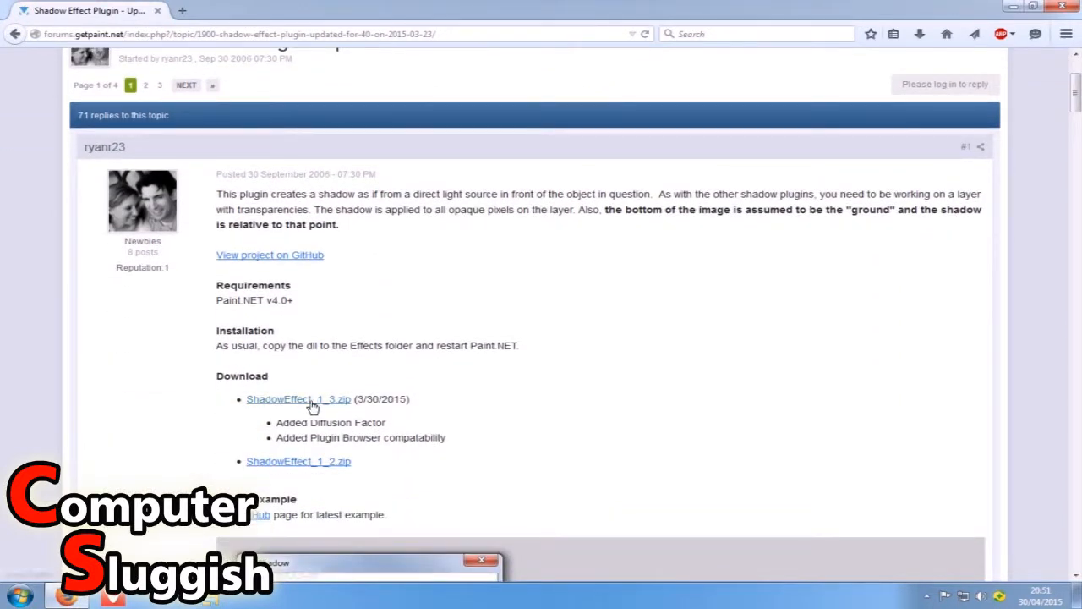
click(297, 399)
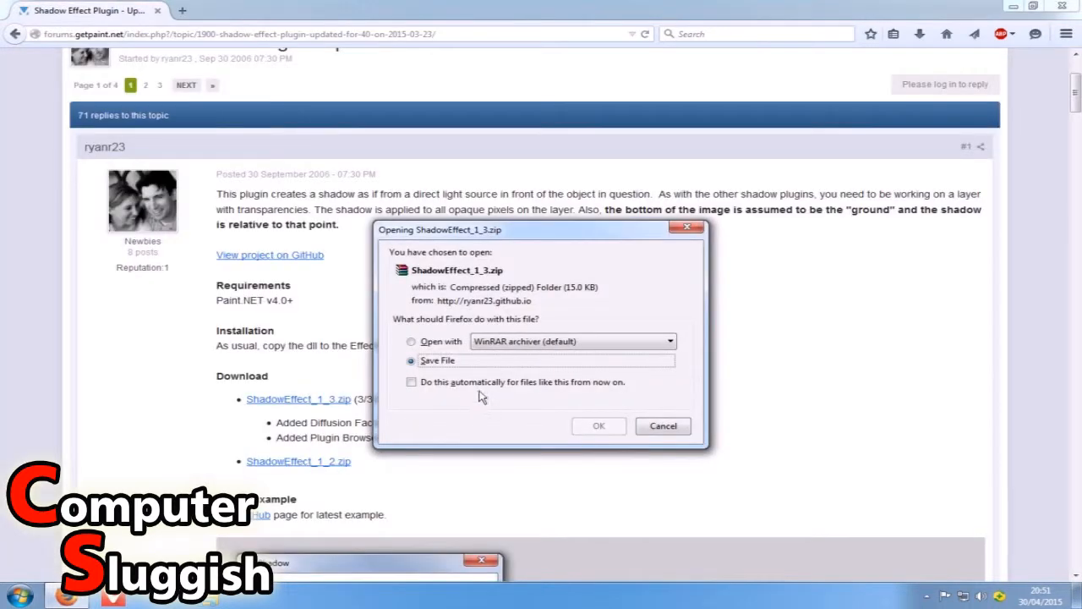
click(663, 427)
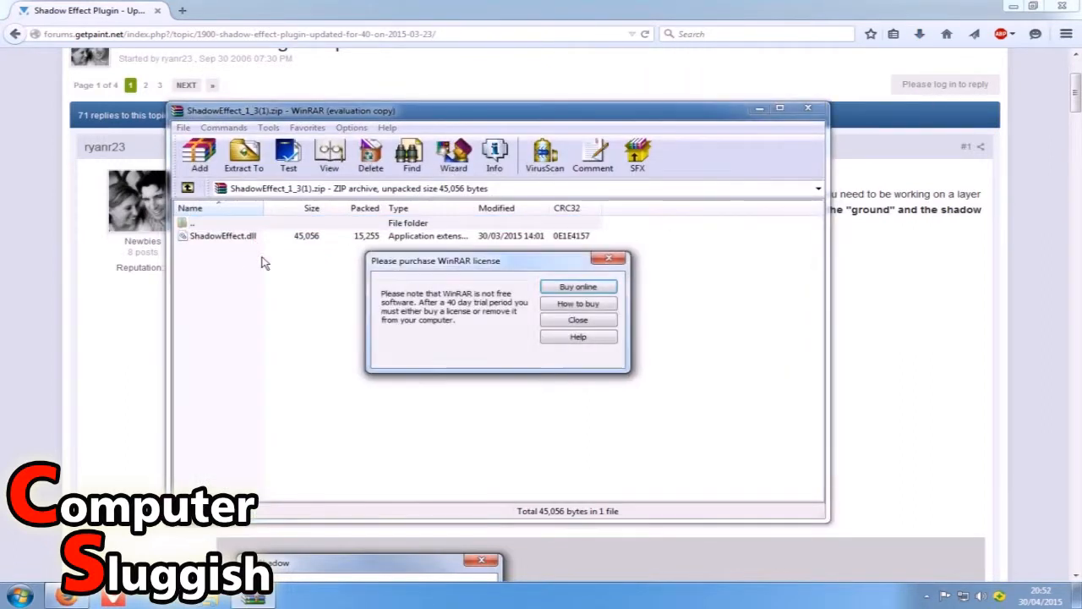
Dismiss WinRAR's license reminder so ShadowEffect.dll is listed in the archive
click(578, 320)
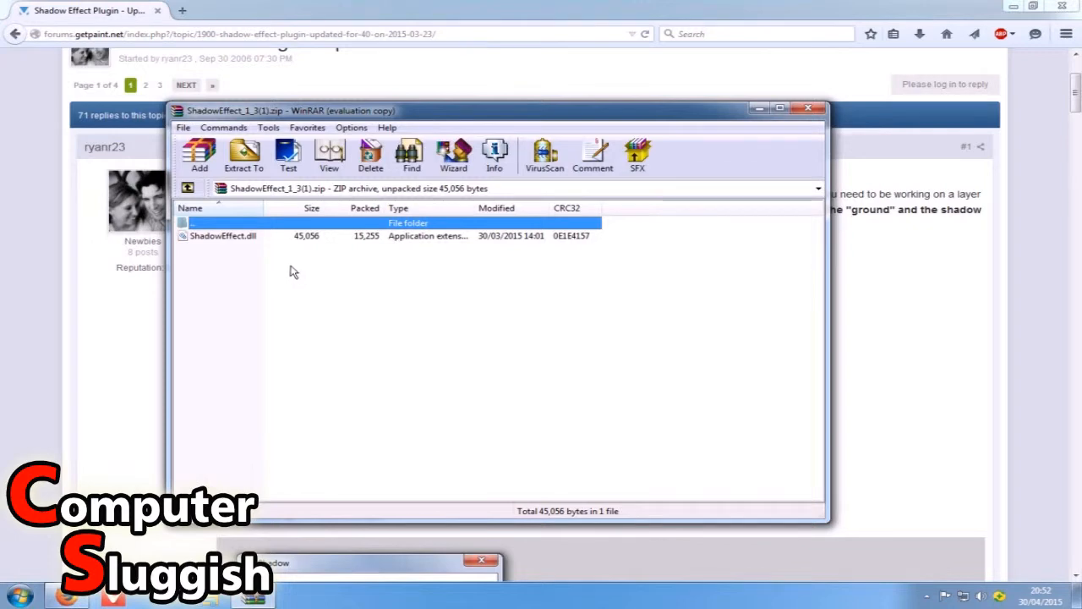
mouse_move(1006, 48)
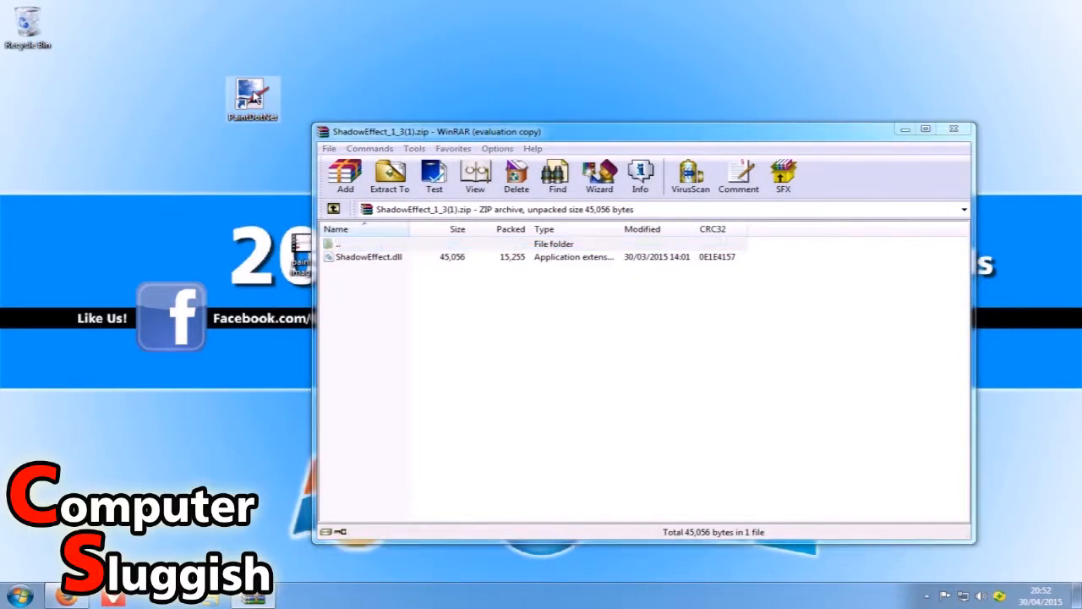
Open the paint.net shortcut's file location in Program Files
right_click(253, 96)
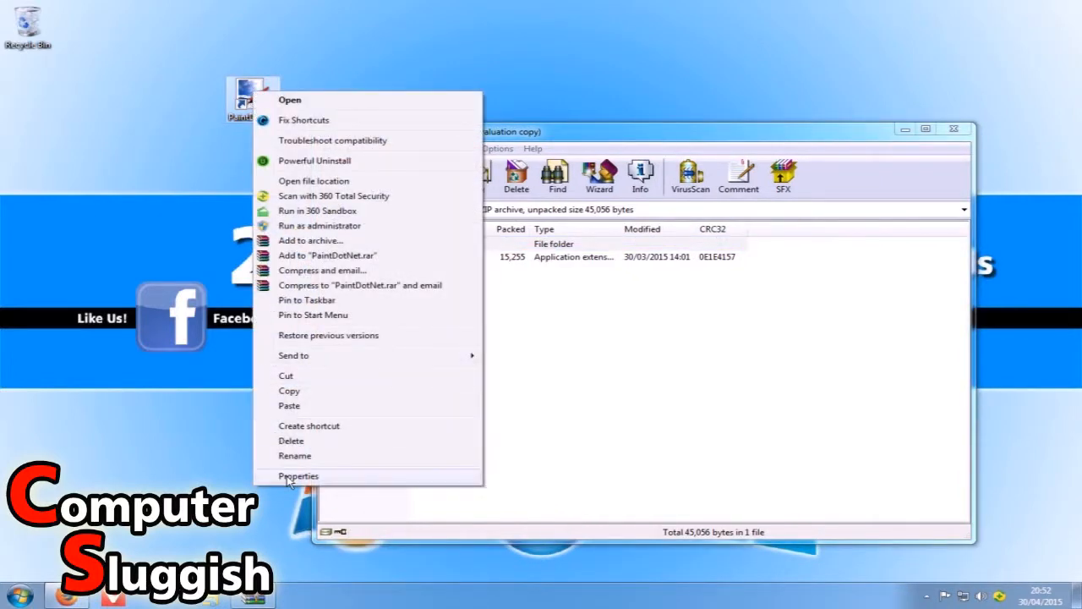
click(297, 475)
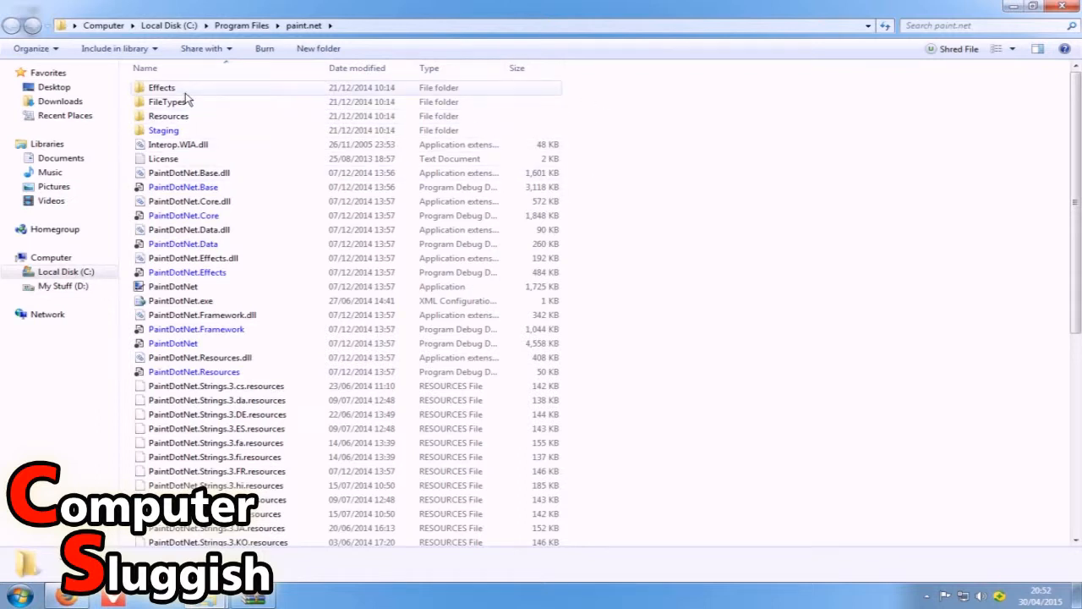
Place ShadowEffect.dll in the Effects folder and start paint.net
double_click(161, 88)
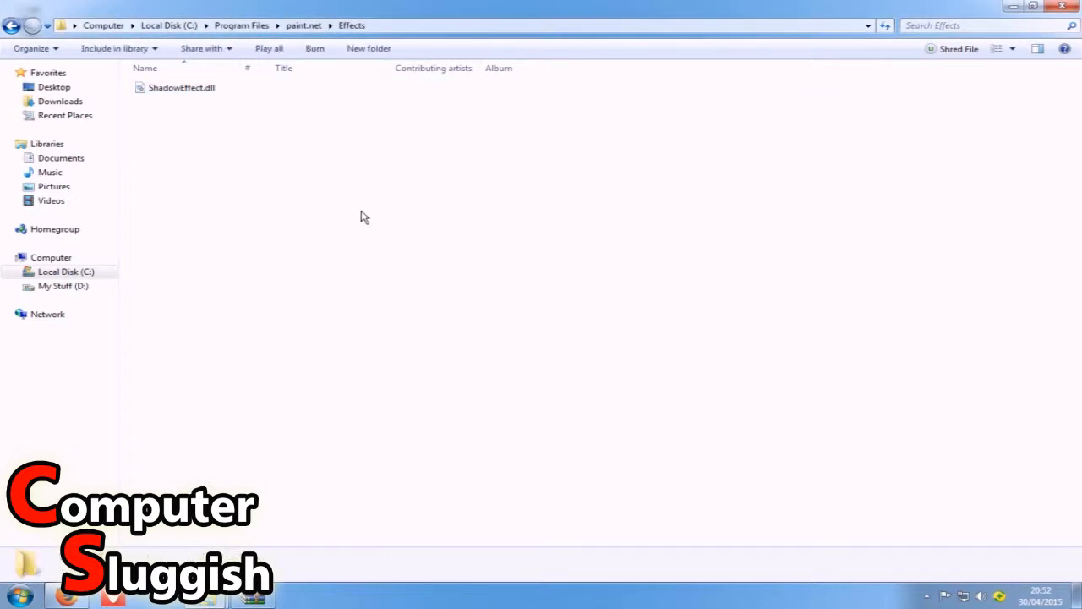
mouse_move(423, 220)
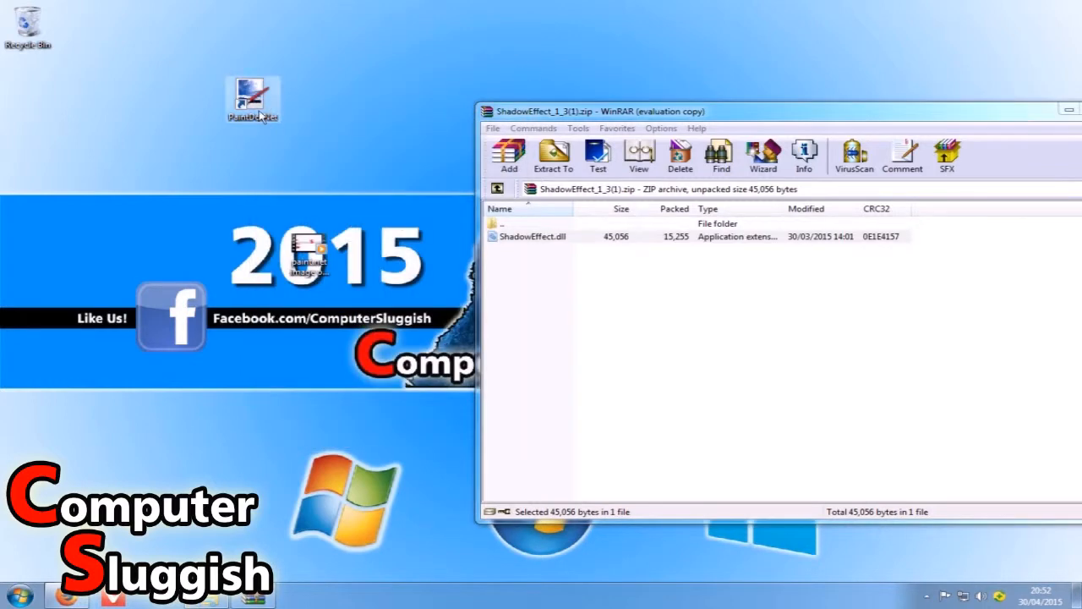
double_click(252, 100)
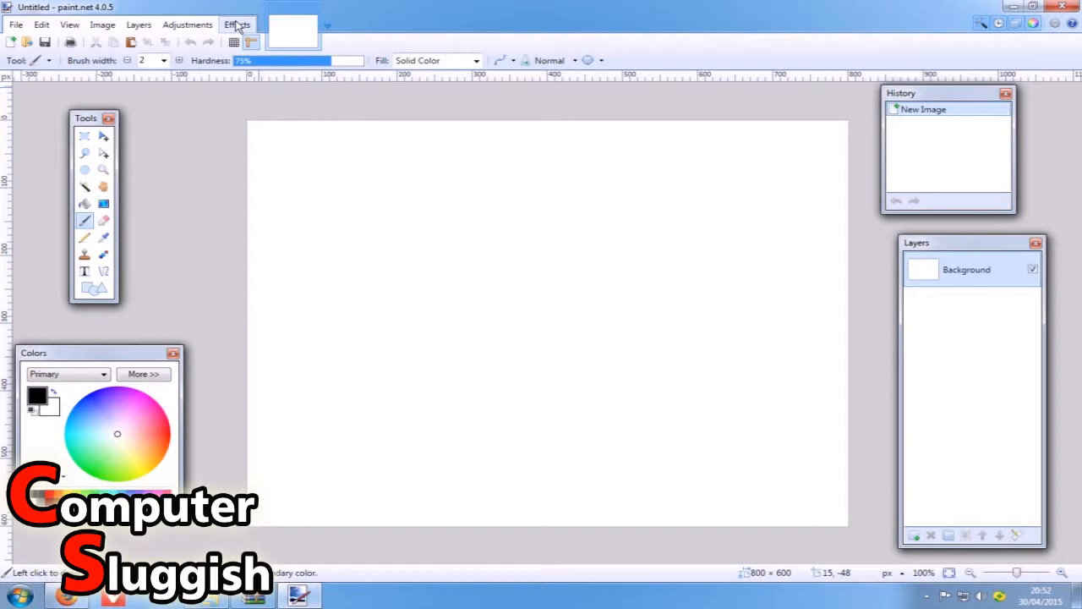
Browse the Effects menu to find Shadow under the Object category
click(237, 24)
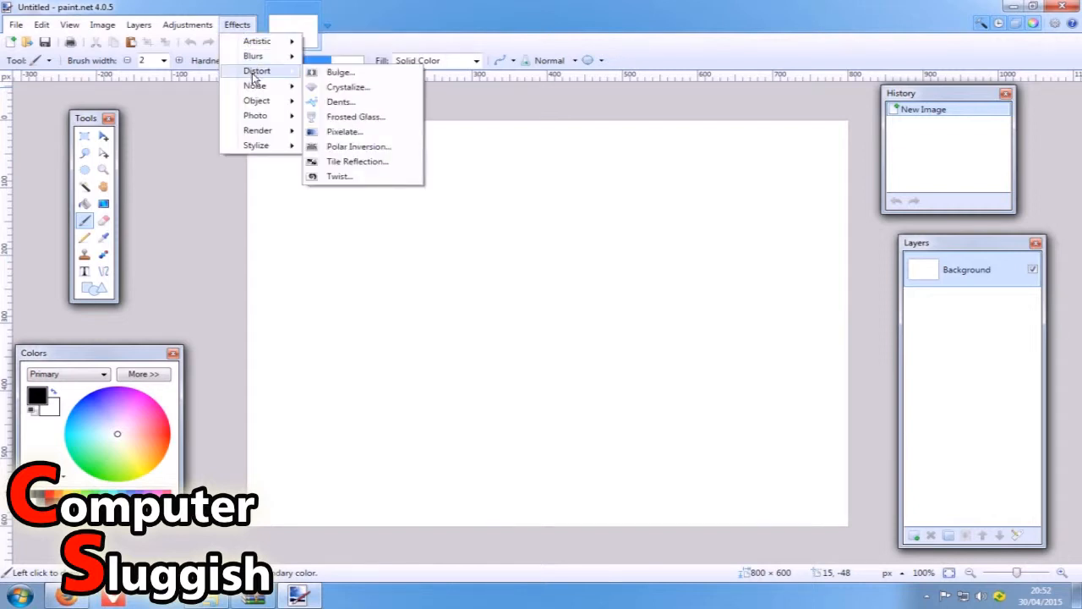
mouse_move(257, 101)
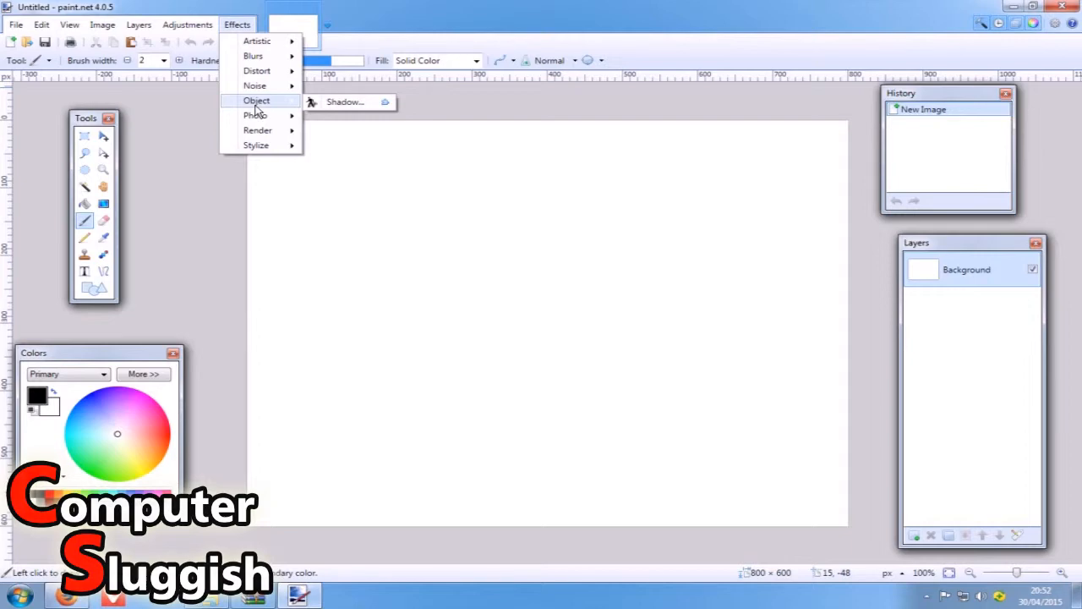
mouse_move(345, 102)
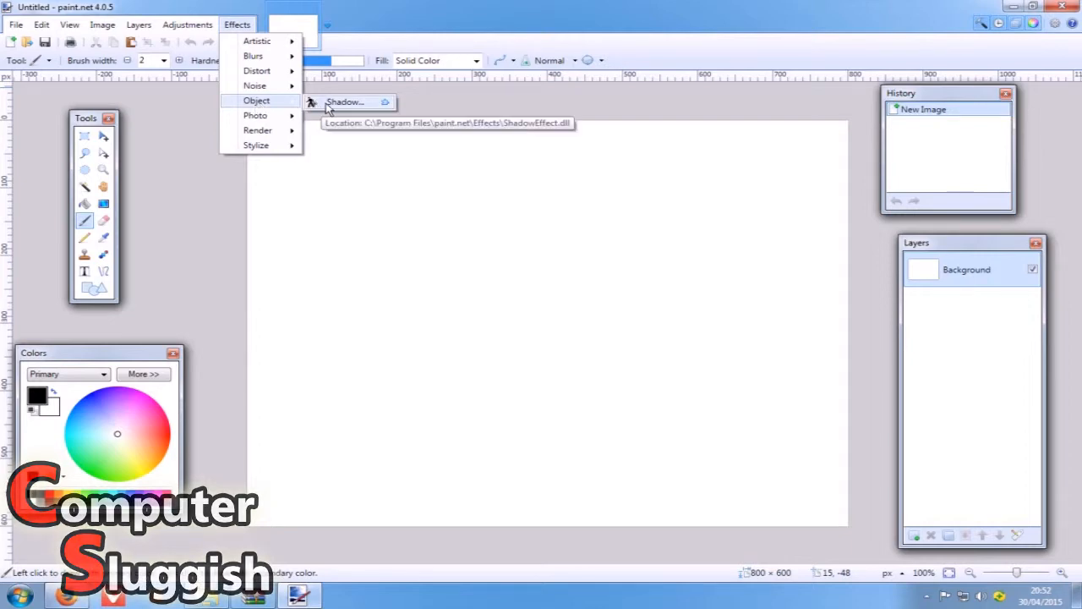
mouse_move(348, 110)
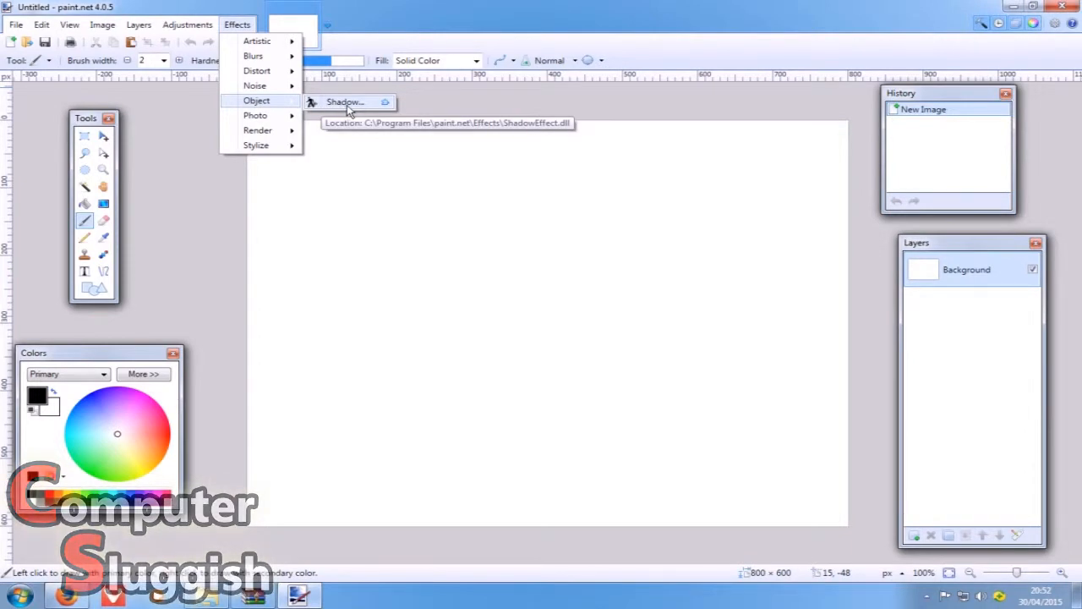